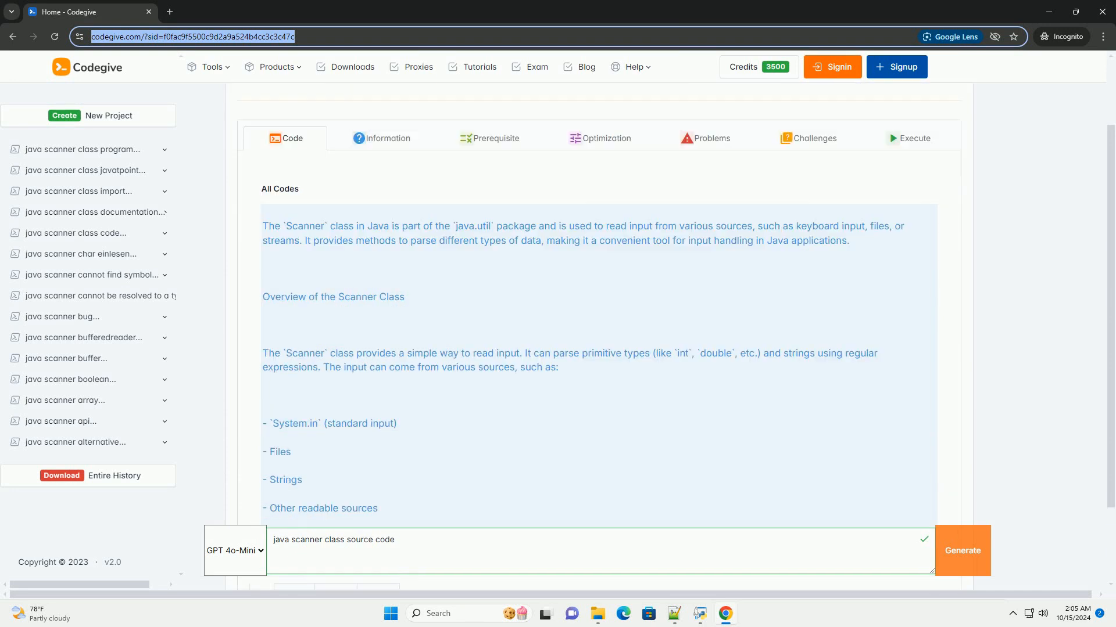
scroll("down", 3)
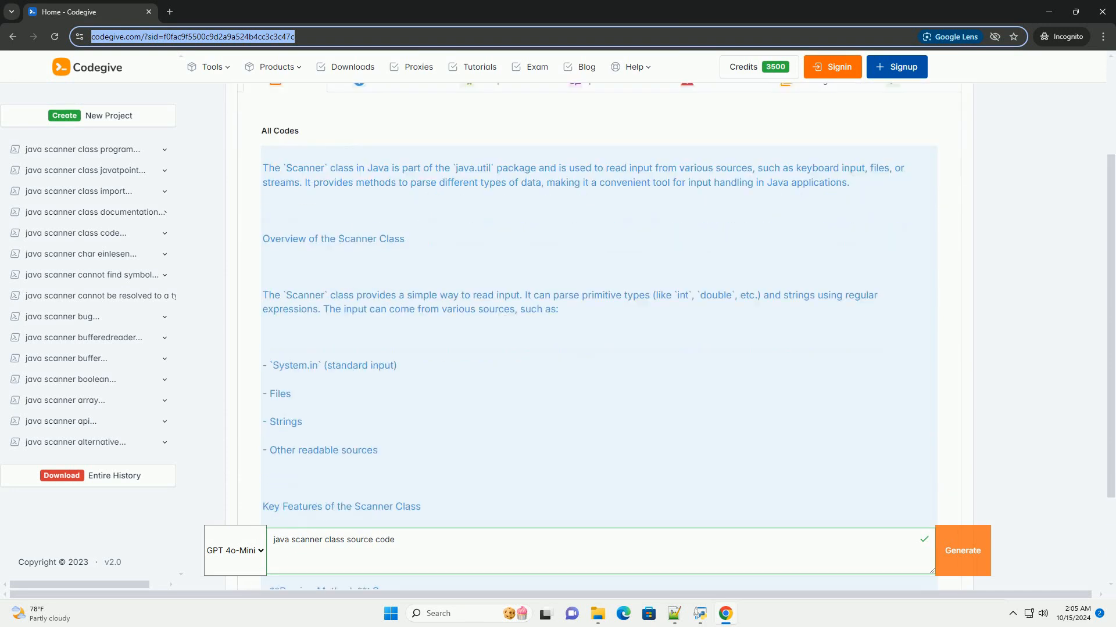
scroll("down", 3)
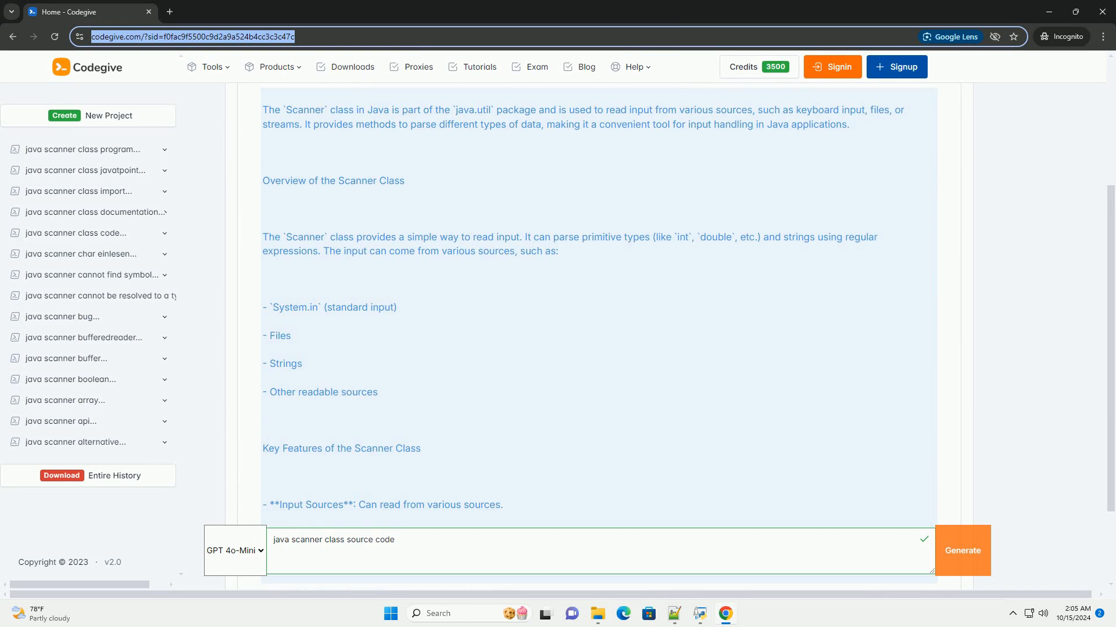
scroll("down", 3)
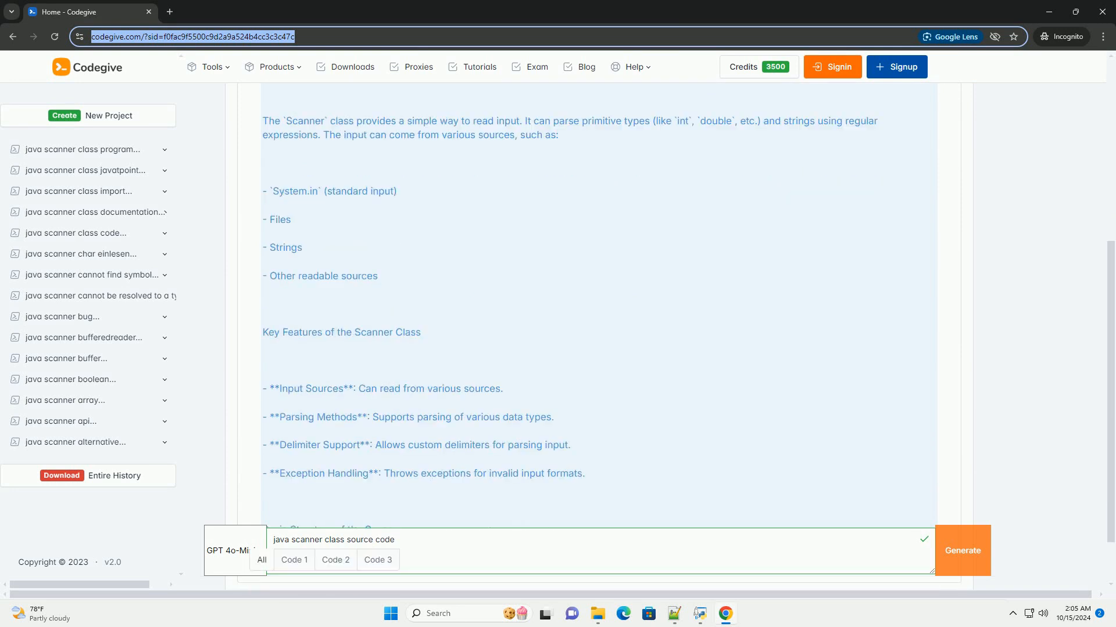
scroll("down", 3)
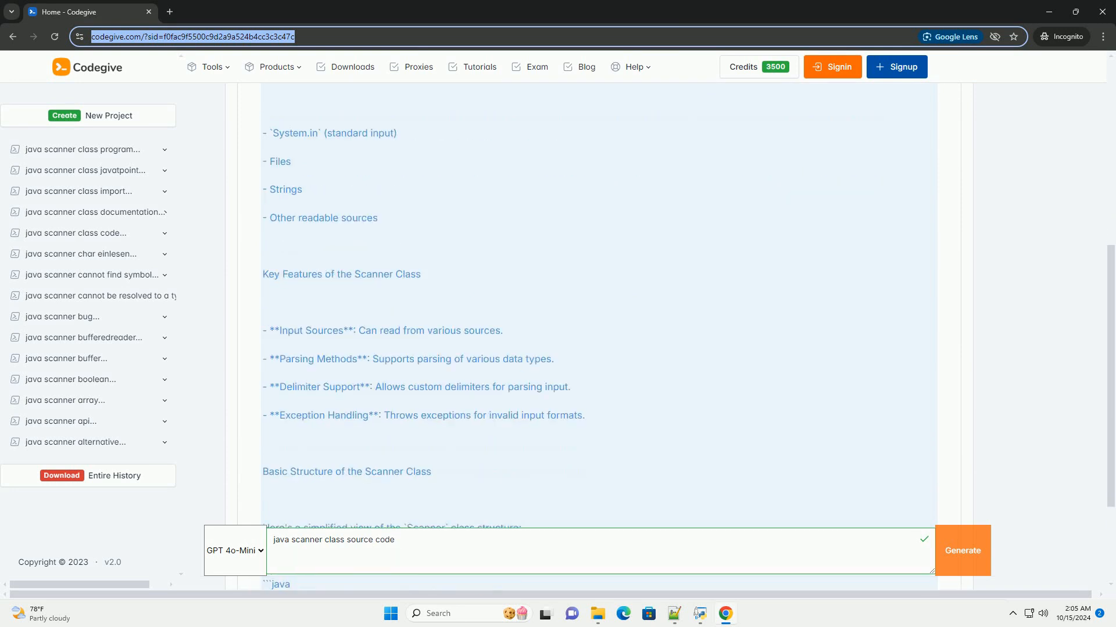
scroll("down", 3)
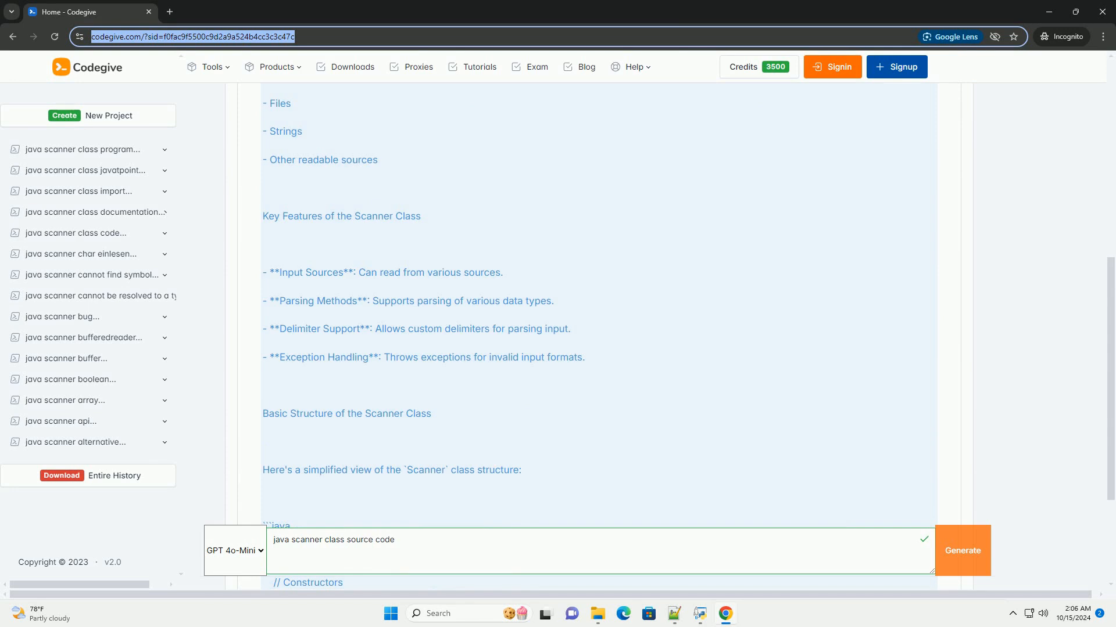
scroll("down", 3)
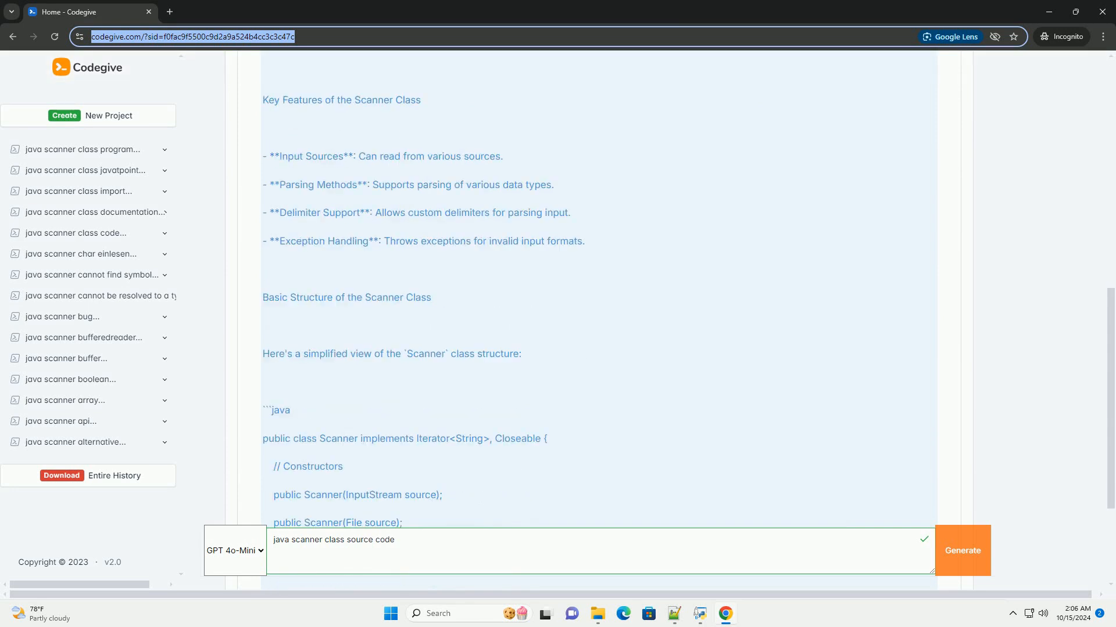
scroll("down", 3)
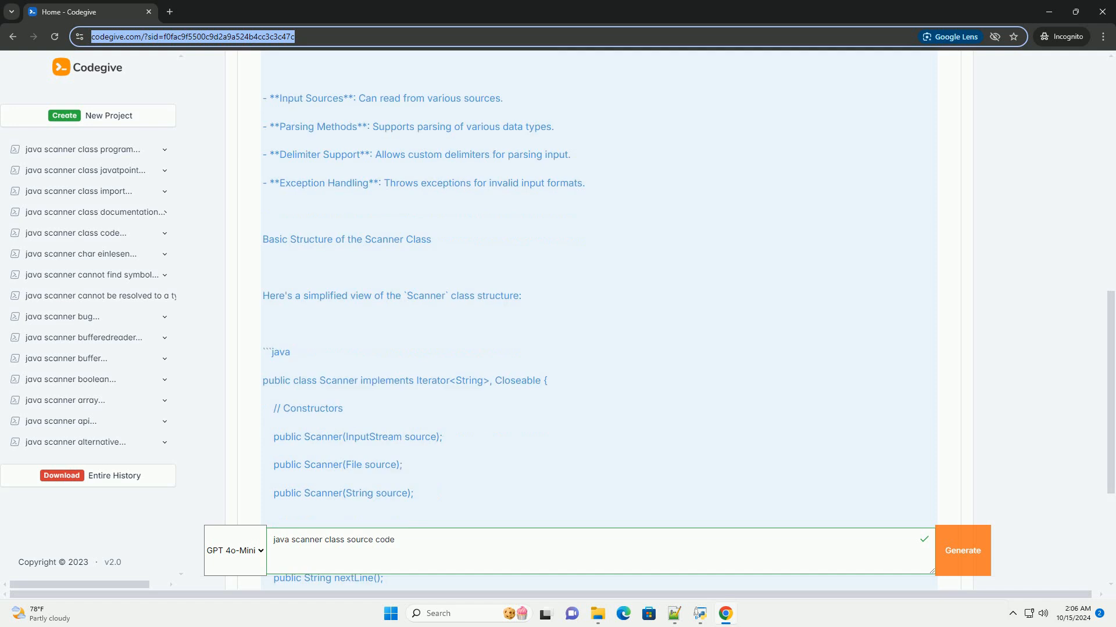
scroll("down", 3)
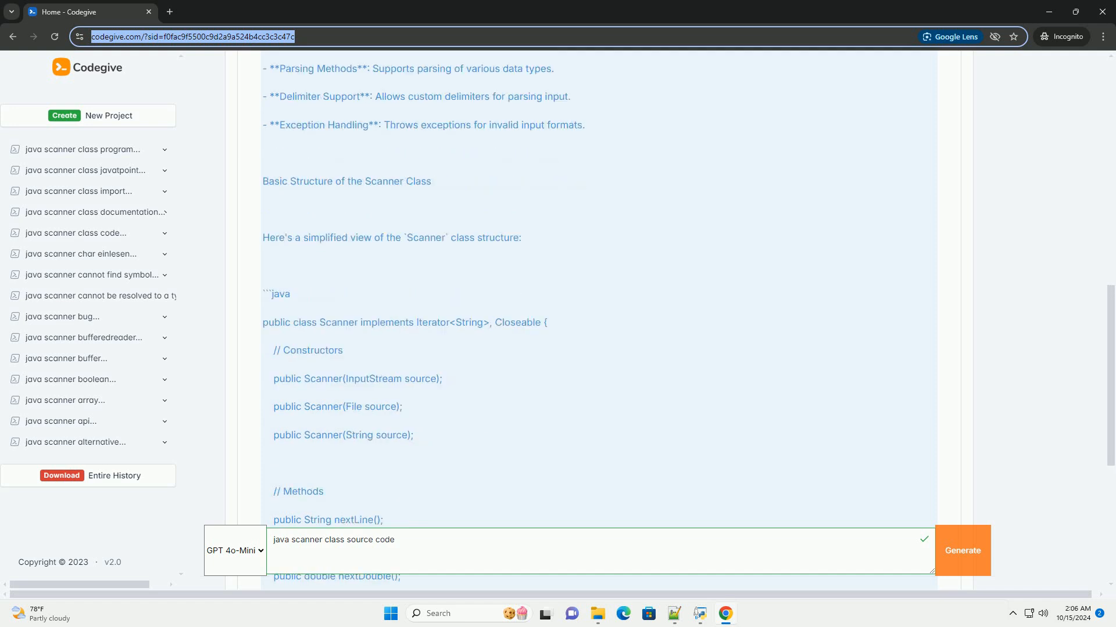
scroll("down", 3)
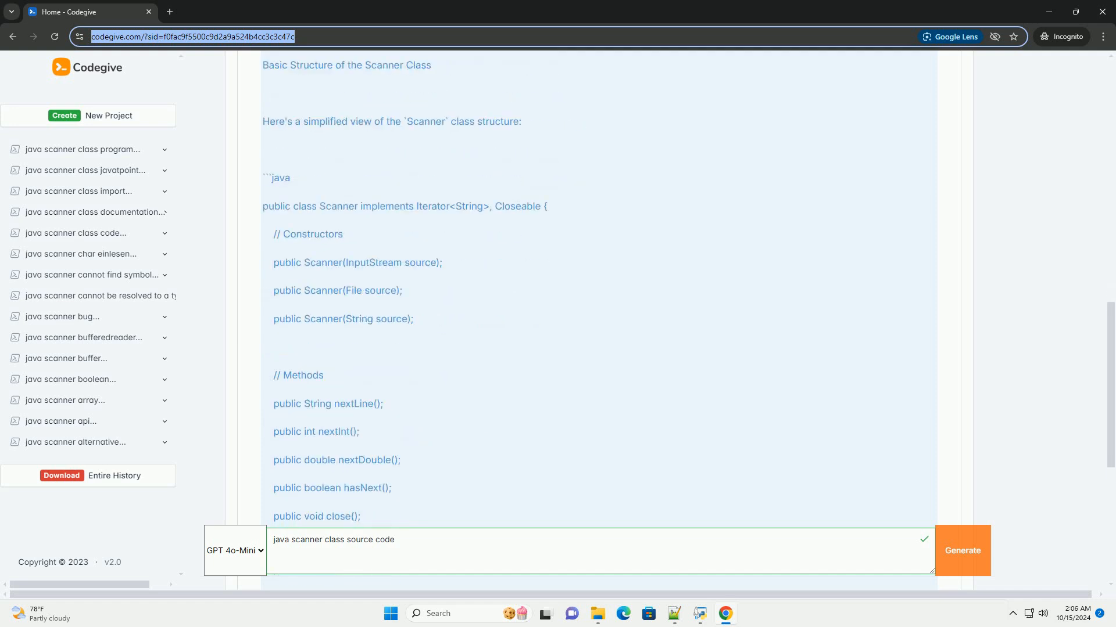
scroll("down", 3)
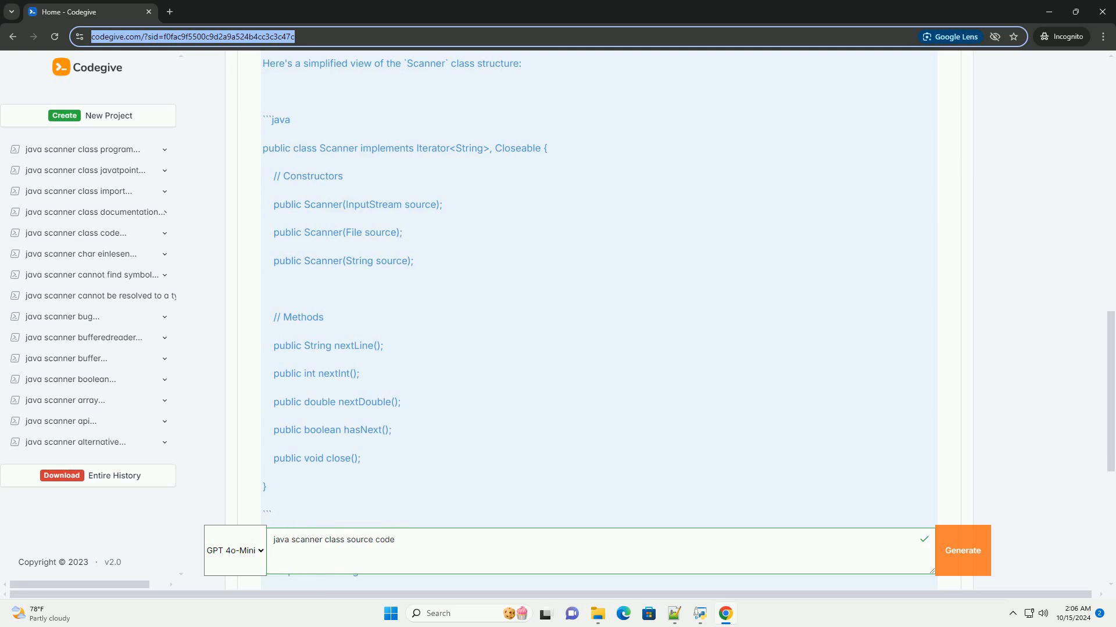
scroll("down", 3)
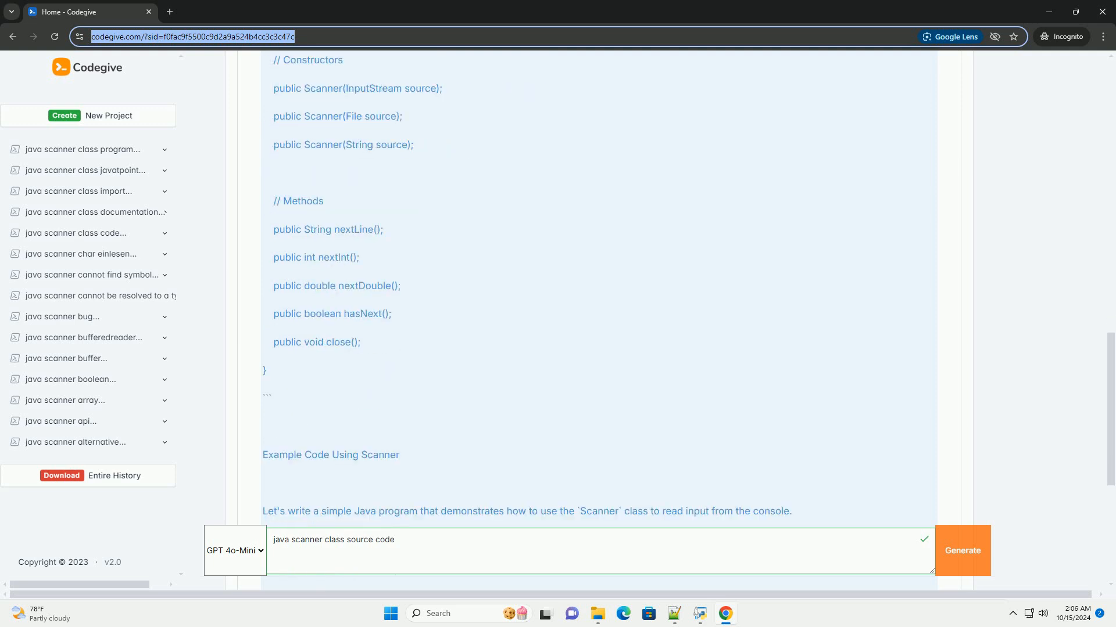
scroll("down", 3)
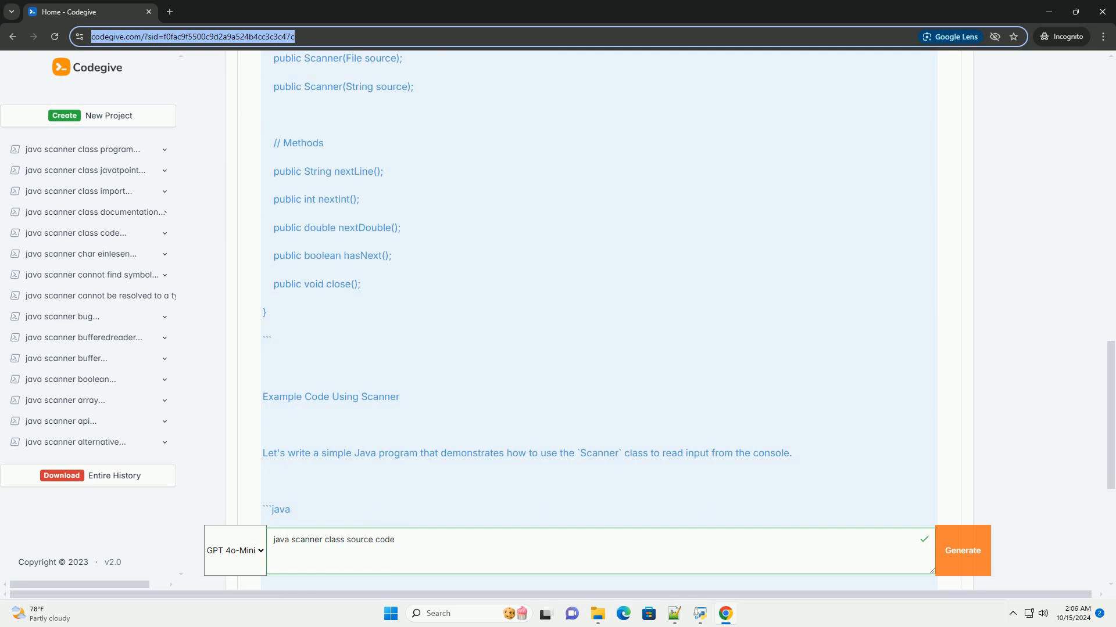
scroll("down", 3)
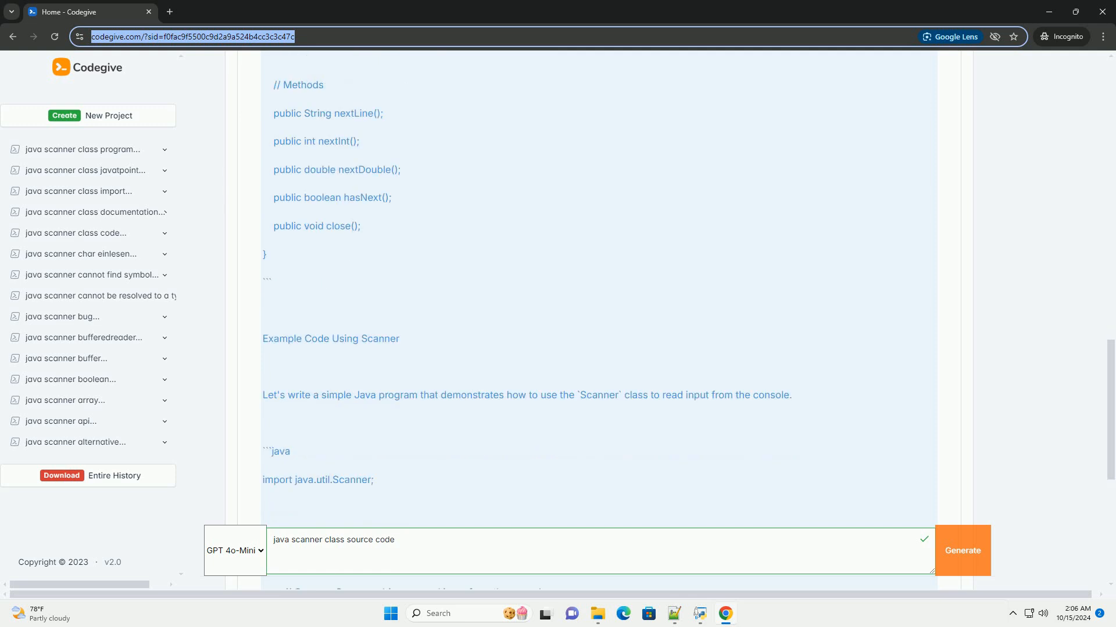
scroll("down", 3)
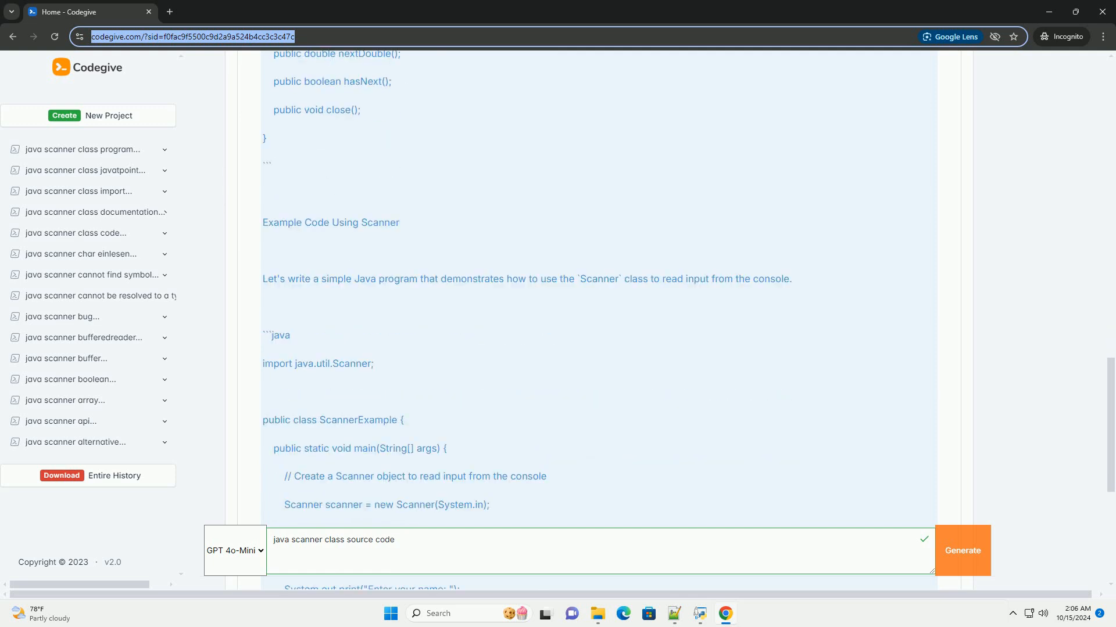
scroll("down", 3)
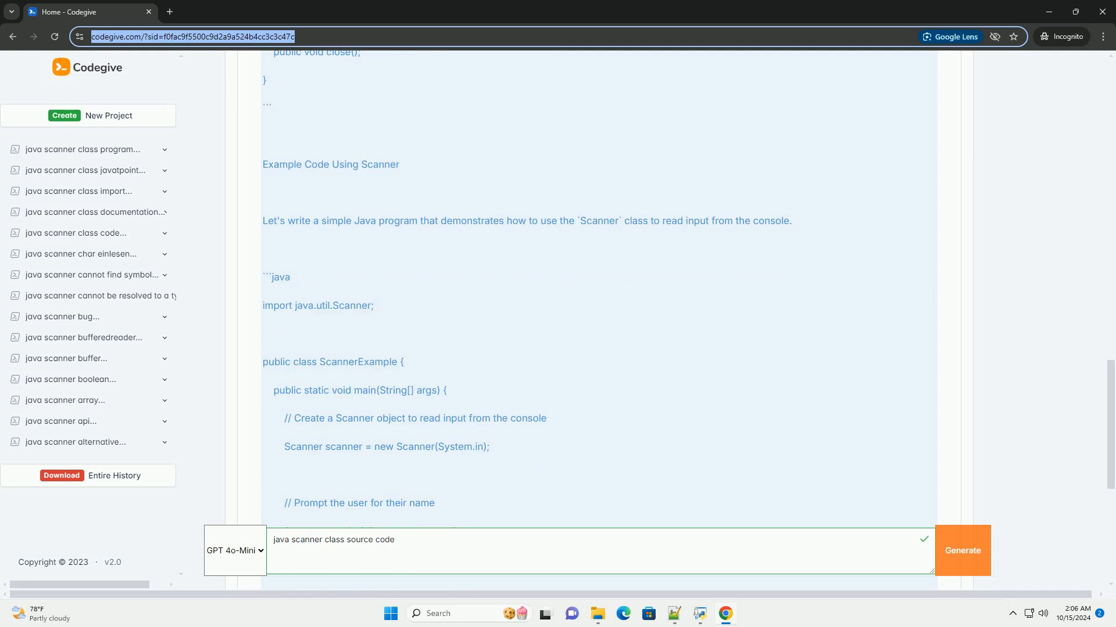
scroll("down", 3)
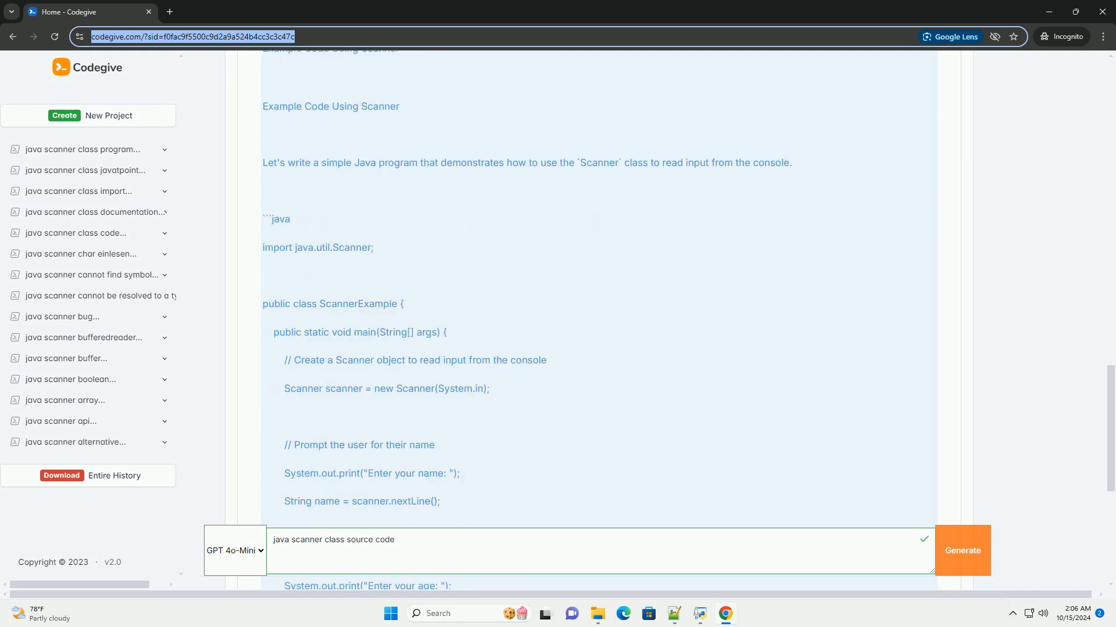
scroll("down", 3)
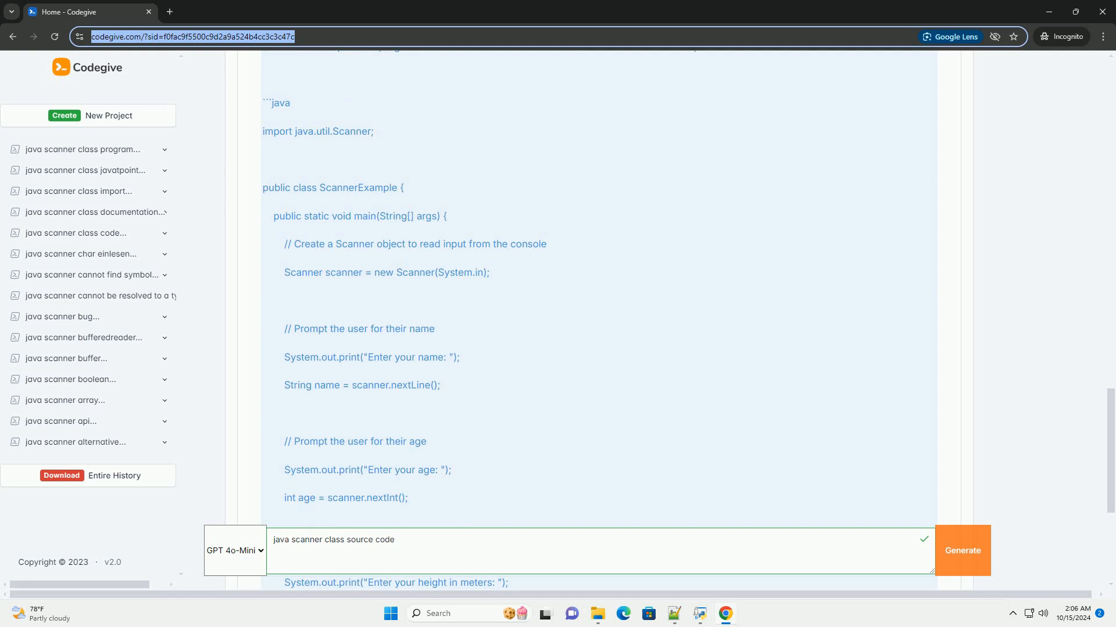
scroll("down", 3)
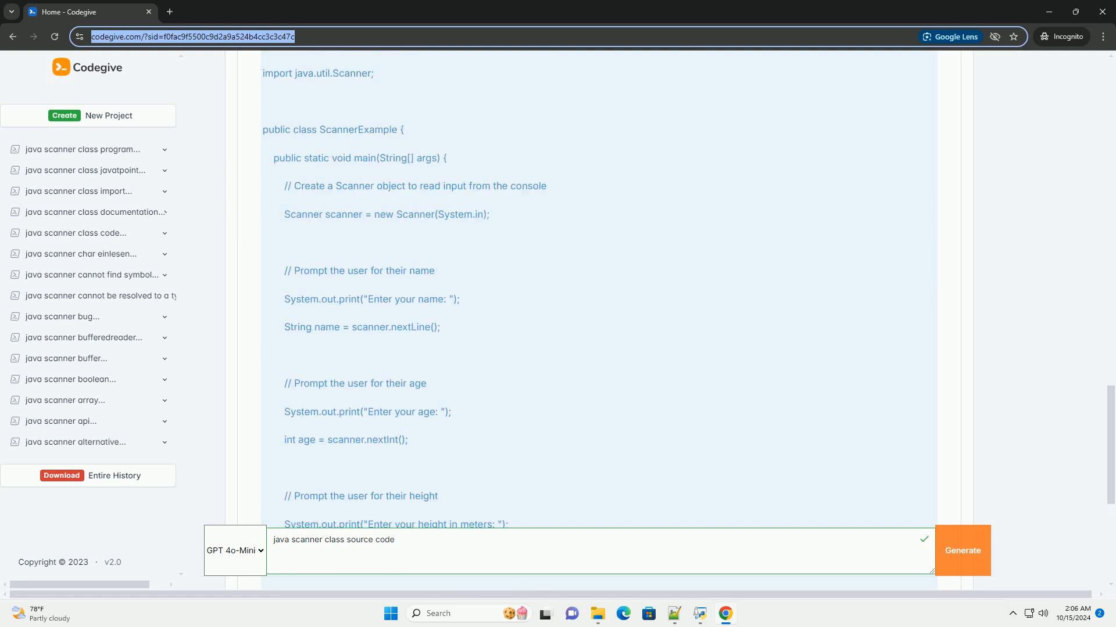
scroll("down", 3)
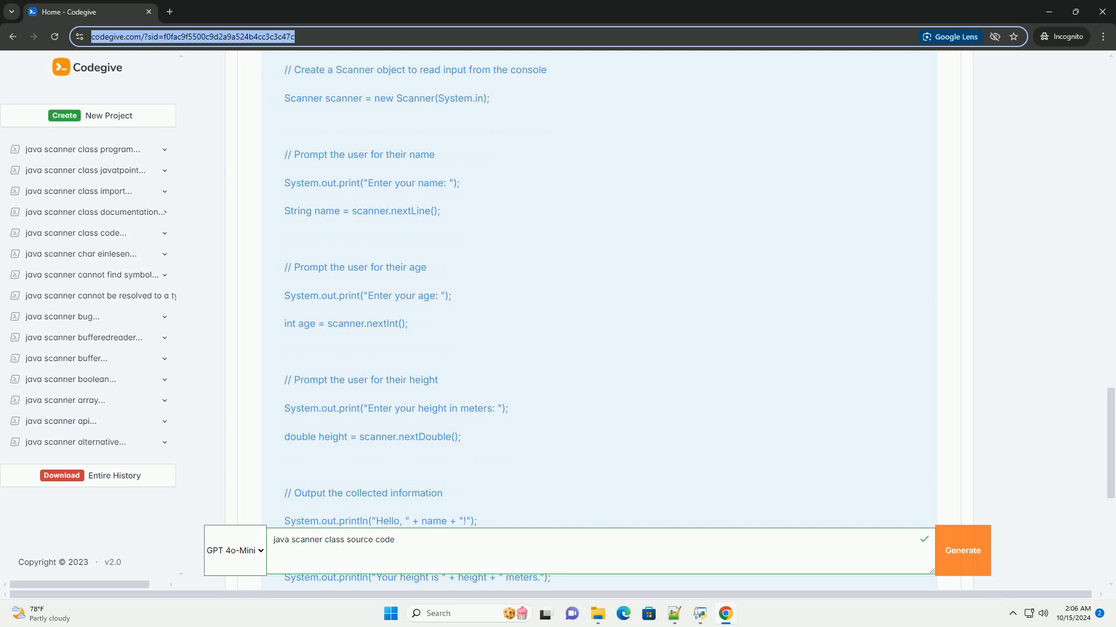
scroll("down", 3)
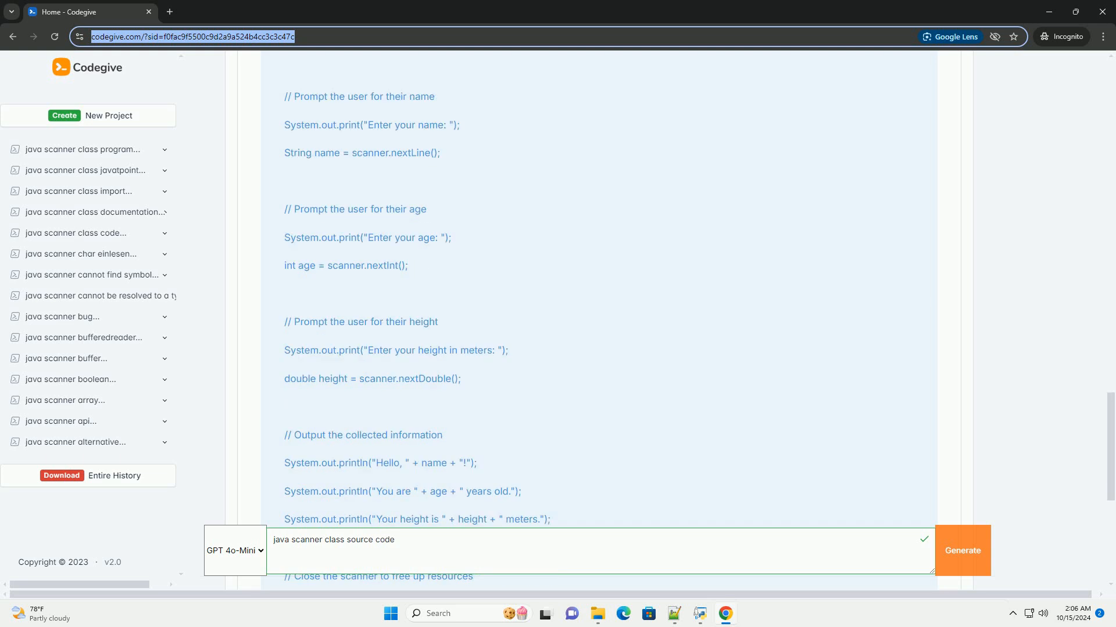
scroll("down", 3)
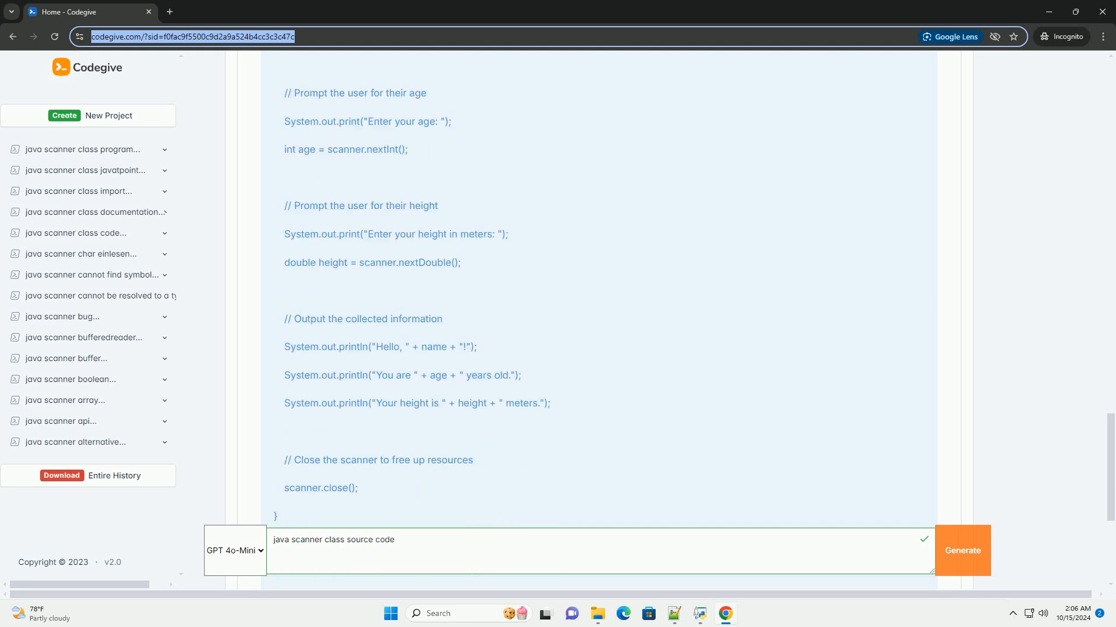
scroll("down", 3)
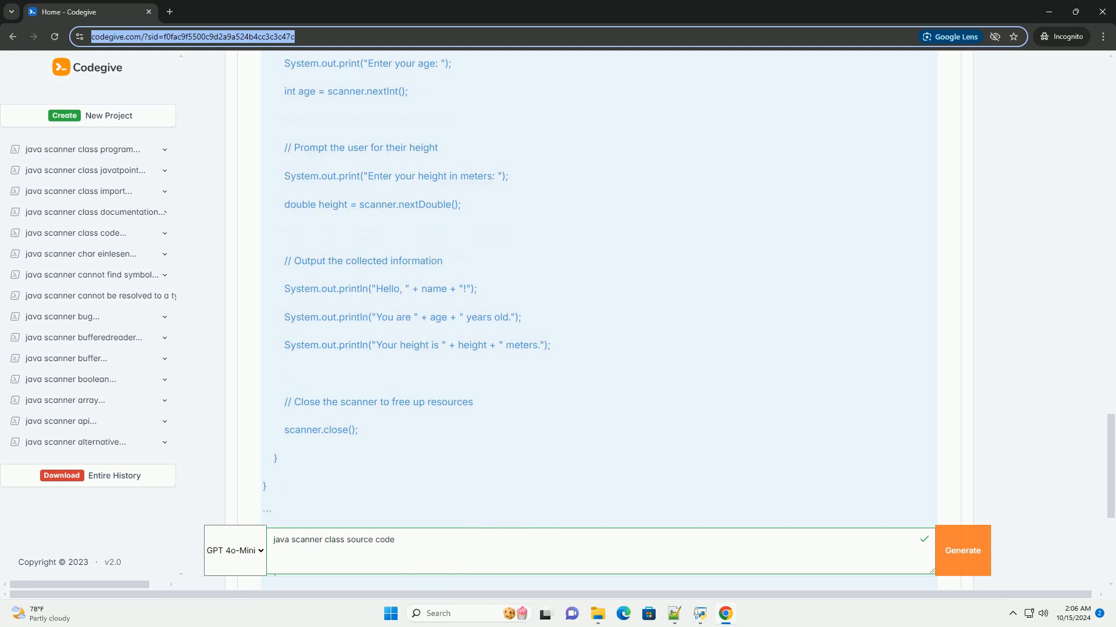
scroll("down", 3)
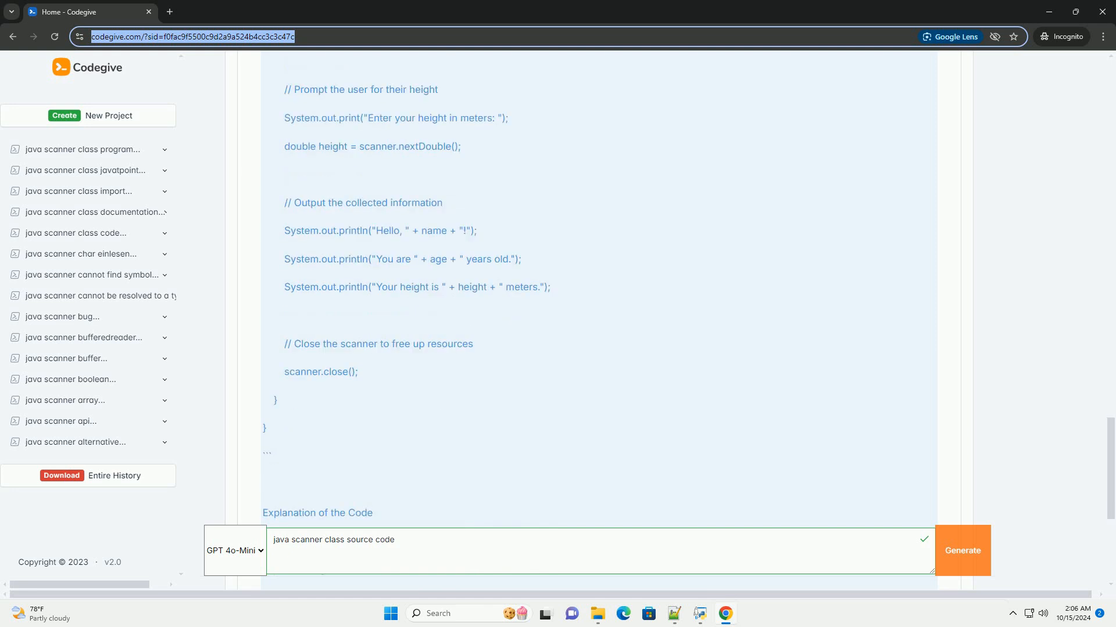
scroll("down", 3)
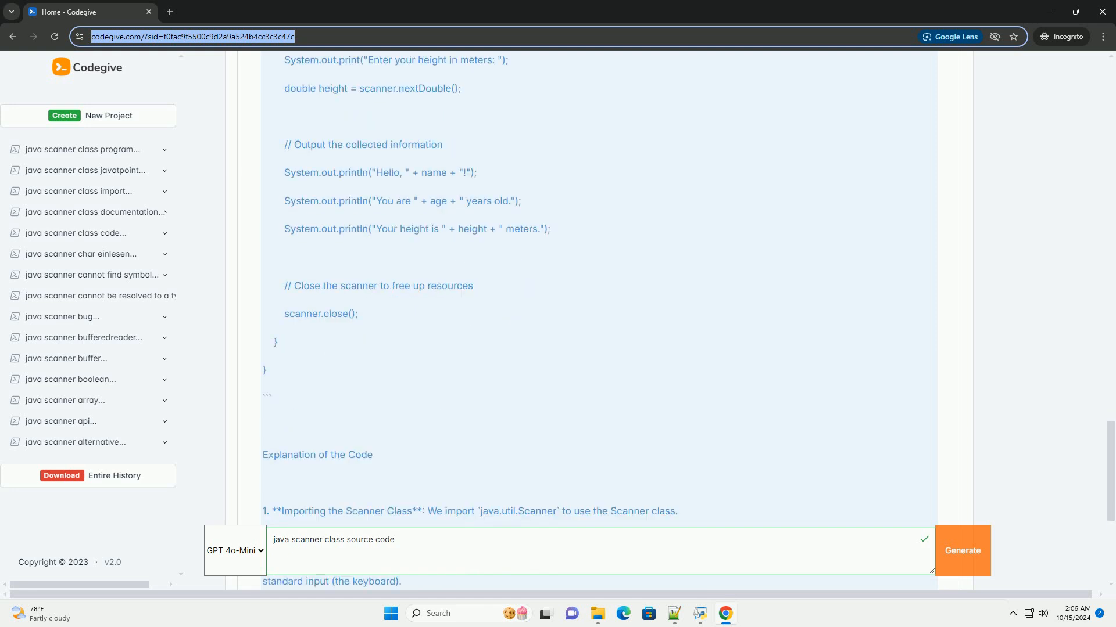
scroll("down", 3)
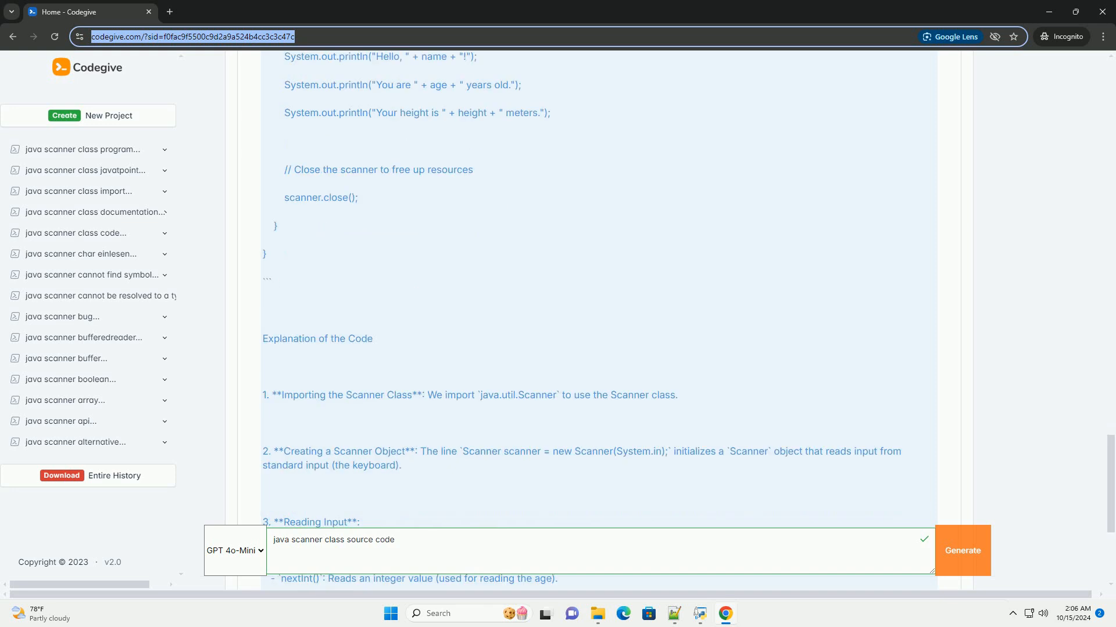
scroll("down", 3)
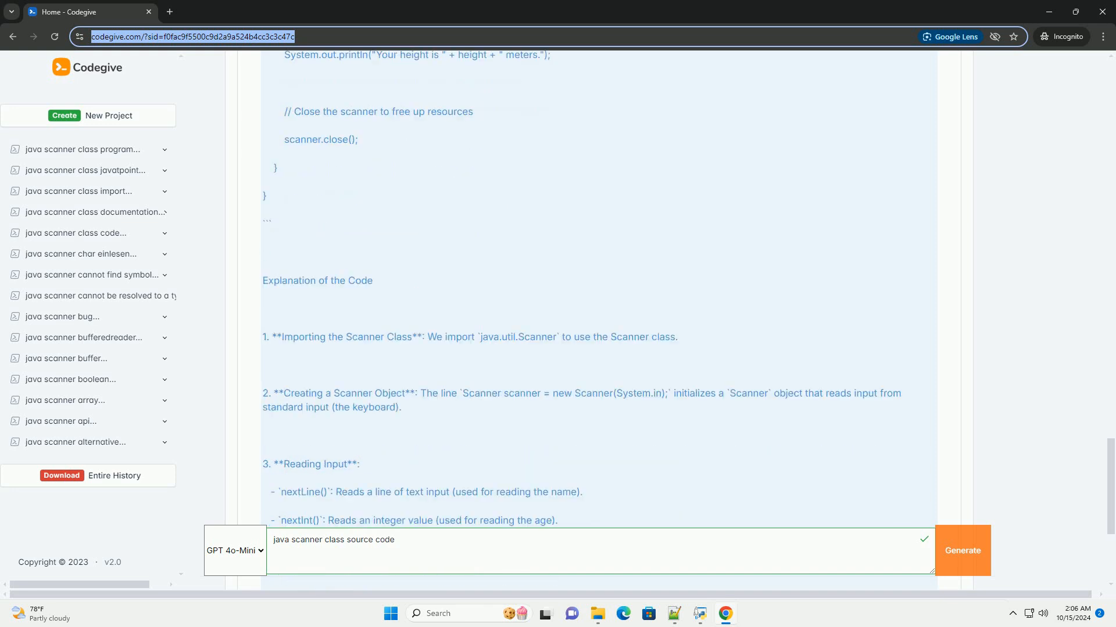
scroll("down", 3)
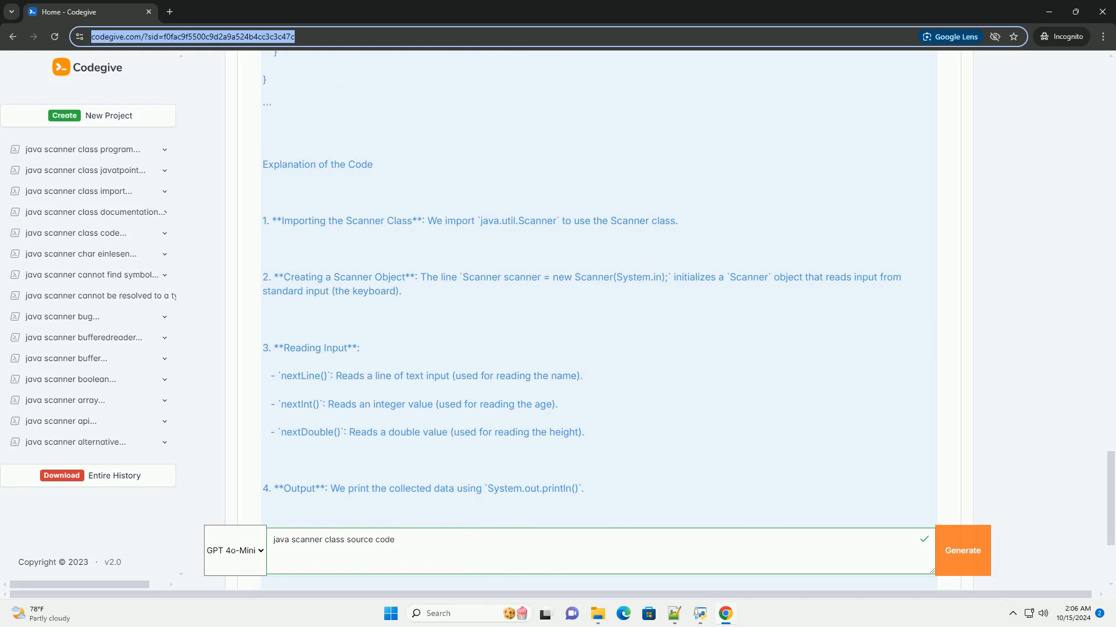
scroll("down", 3)
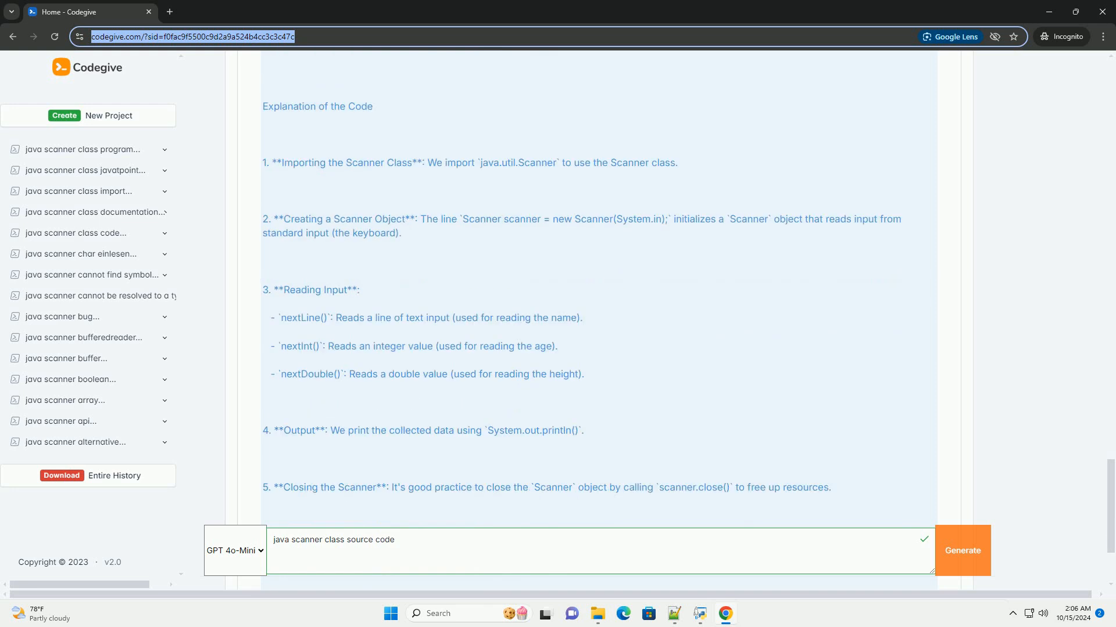
scroll("down", 3)
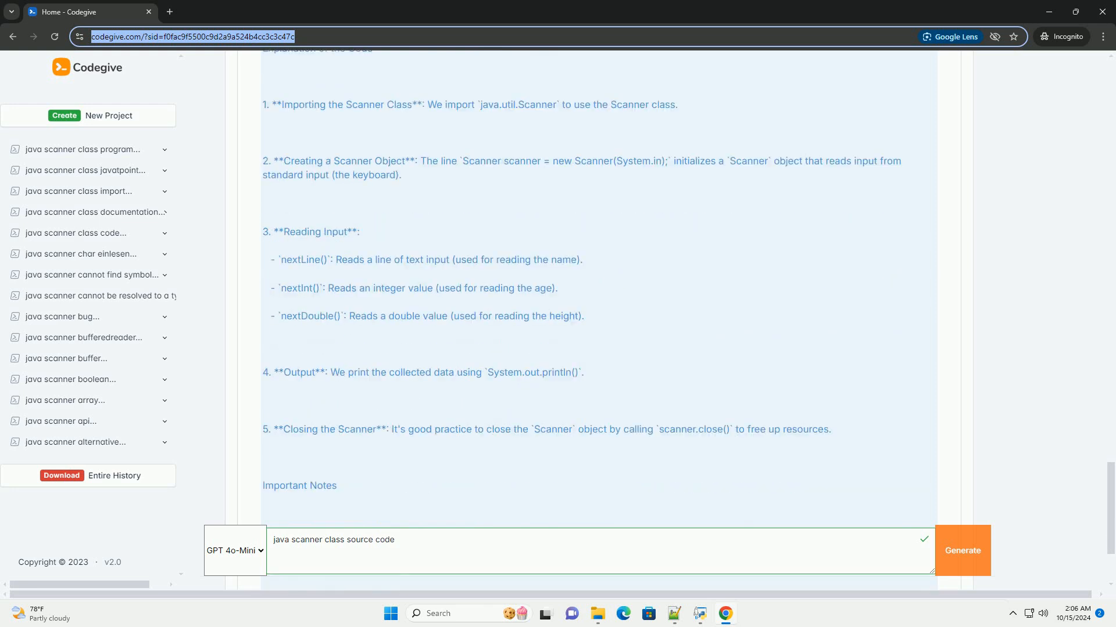
scroll("down", 3)
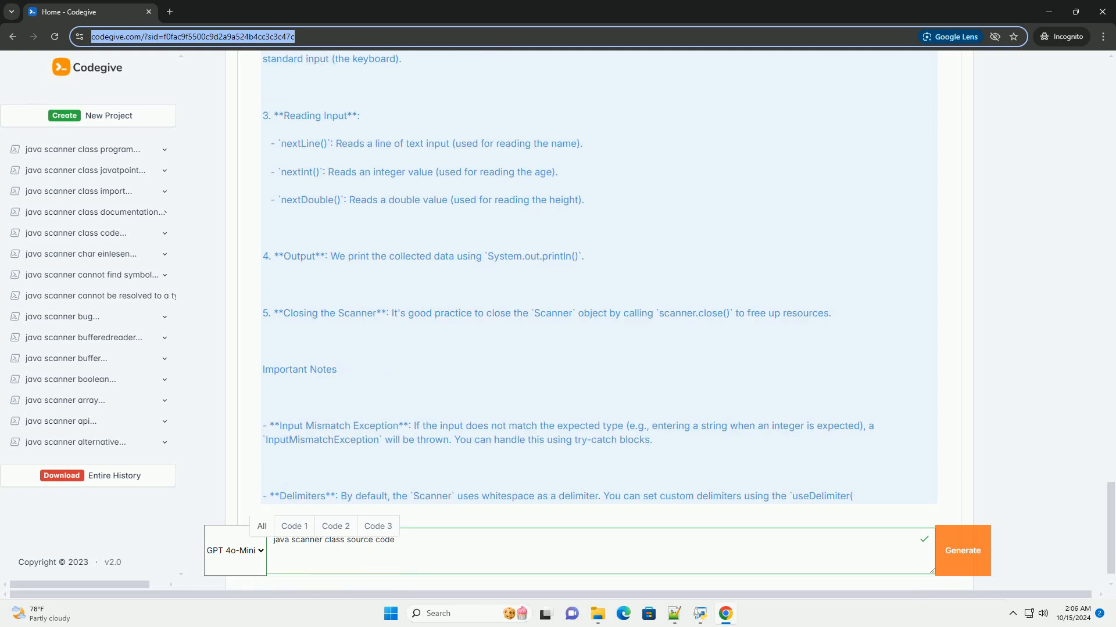
scroll("down", 3)
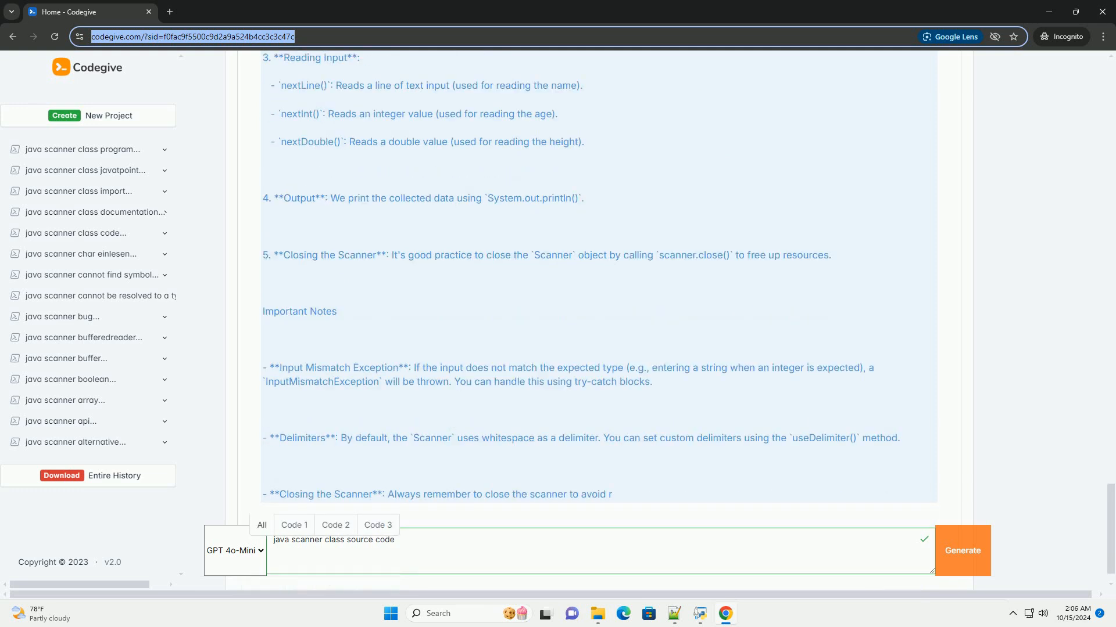
scroll("down", 3)
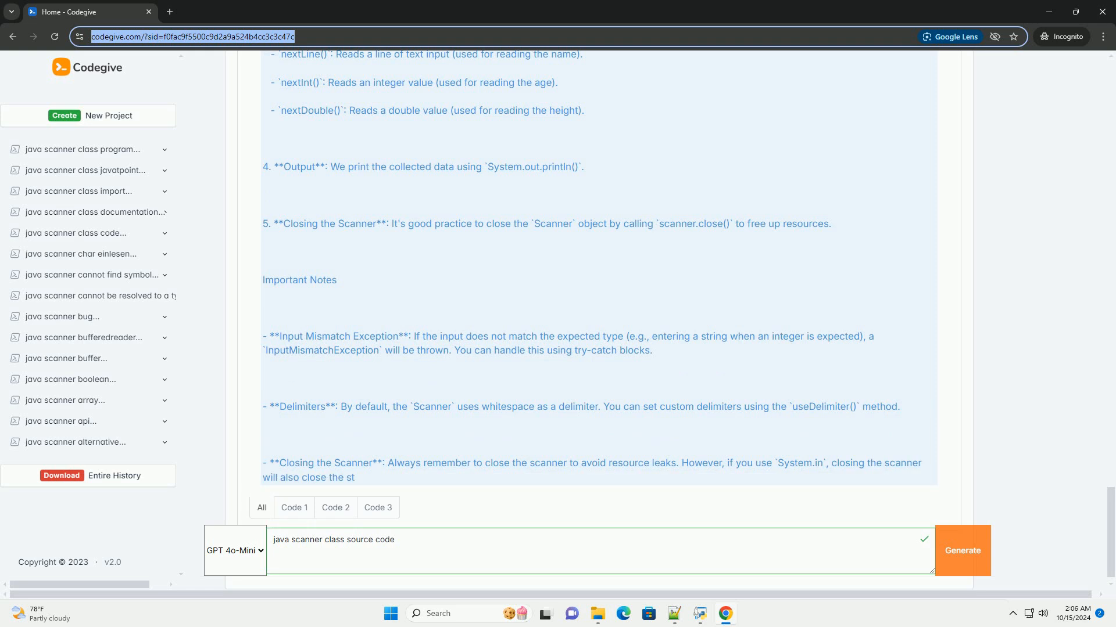
scroll("down", 3)
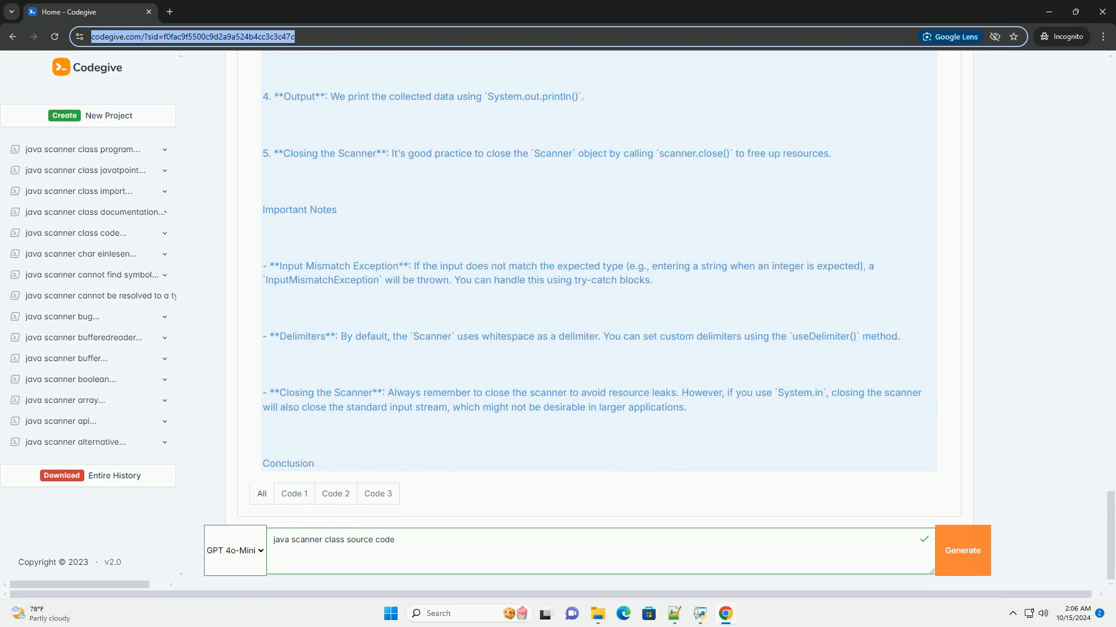
scroll("down", 3)
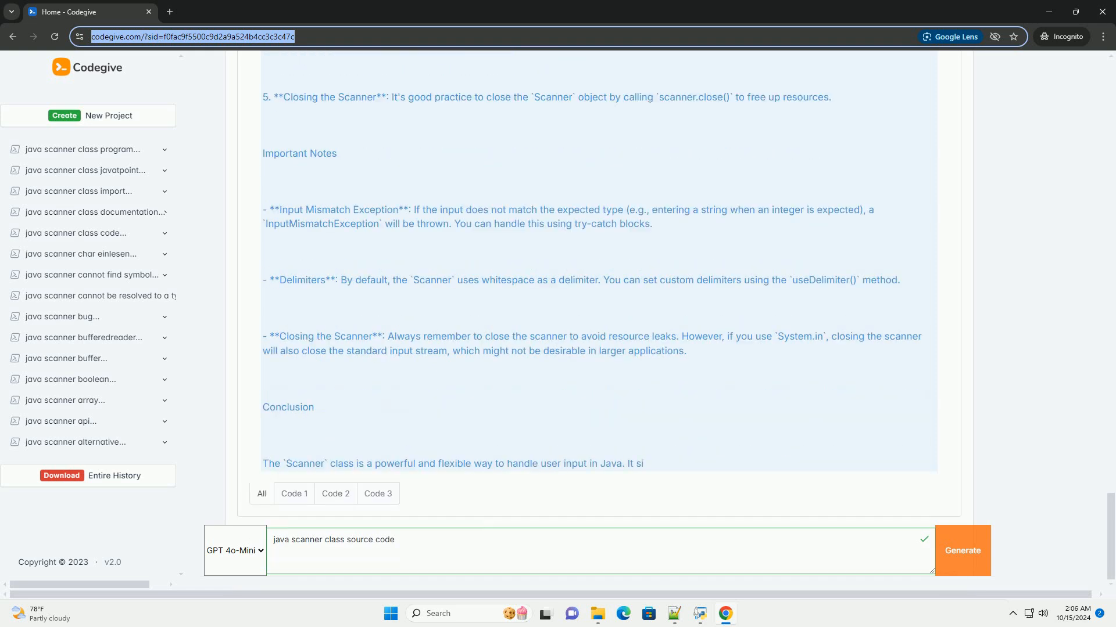